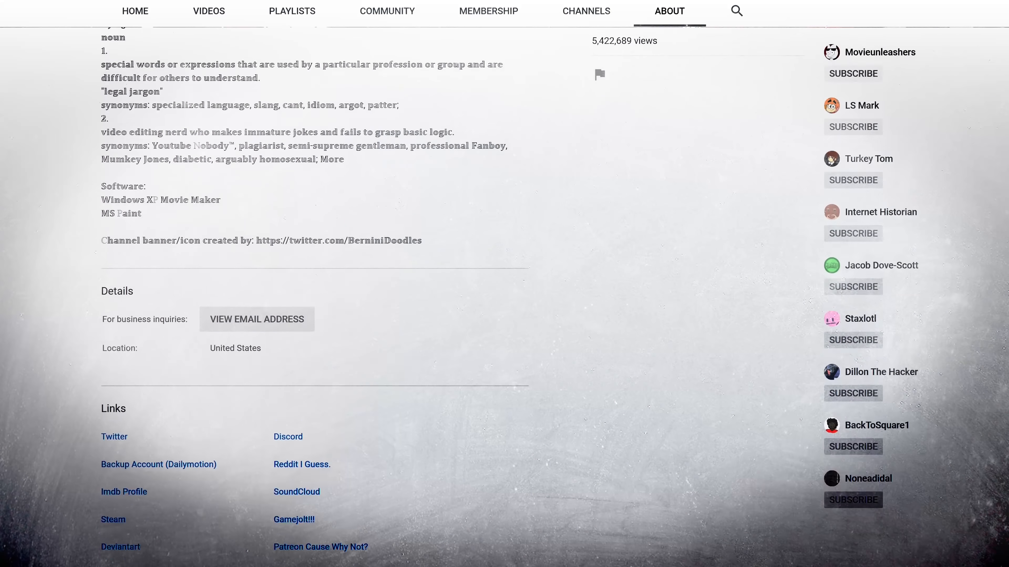
# Step: Leave the About page and start the video 'Just Jargon Please watch this video'
pyautogui.click(321, 547)
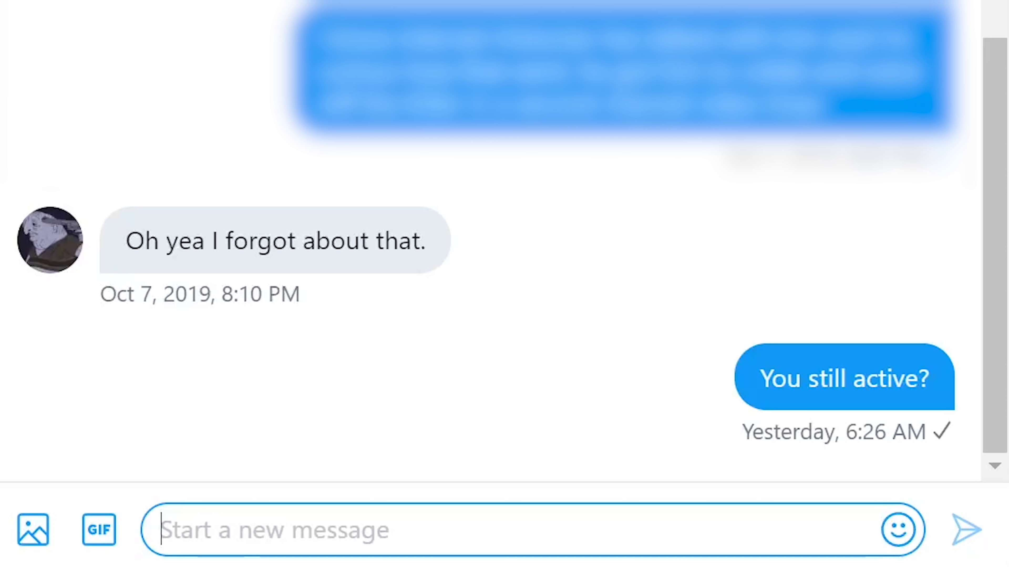
pyautogui.click(273, 530)
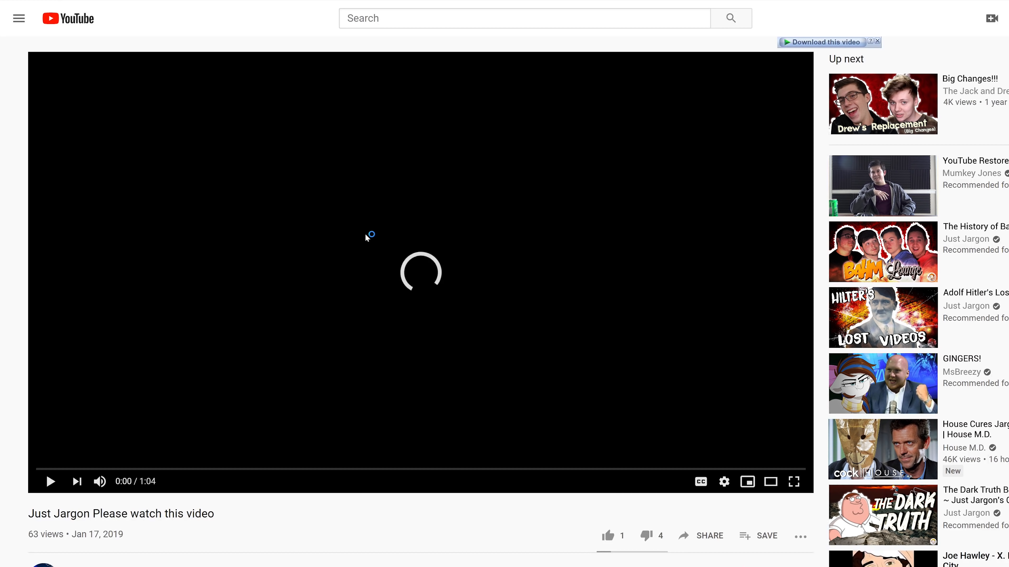
pyautogui.click(50, 482)
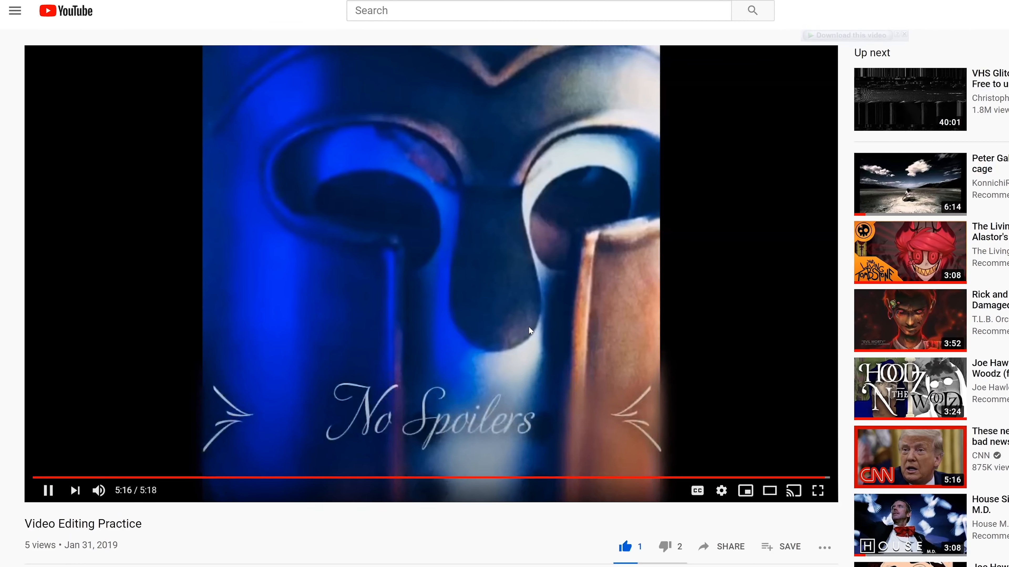
# Step: Let 'Video Editing Practice' play to its No Spoilers card, then scroll the page
pyautogui.scroll(-3)
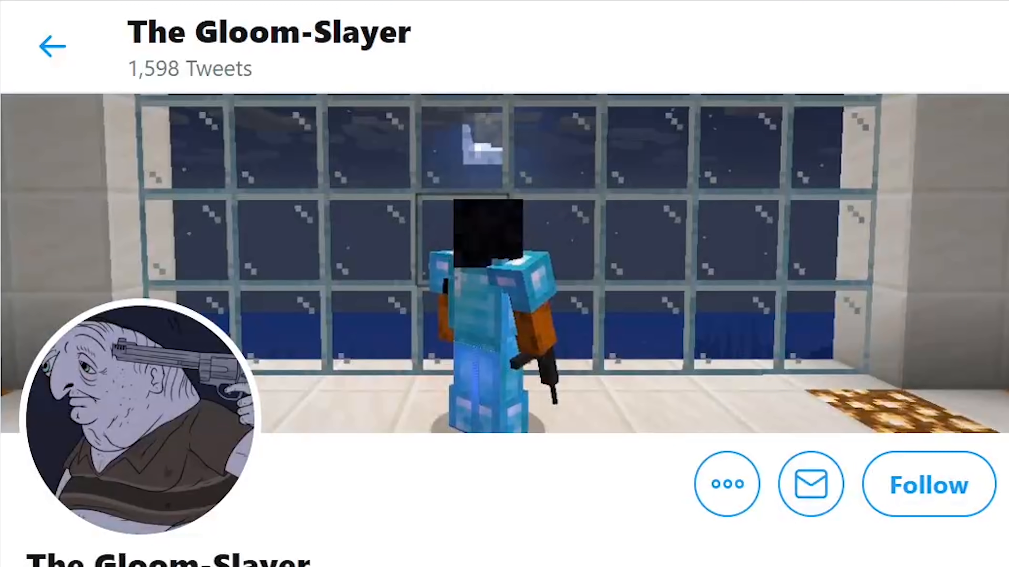
# Step: Scroll through The Gloom-Slayer's tweets, then return to the Twitter search results
pyautogui.scroll(-3)
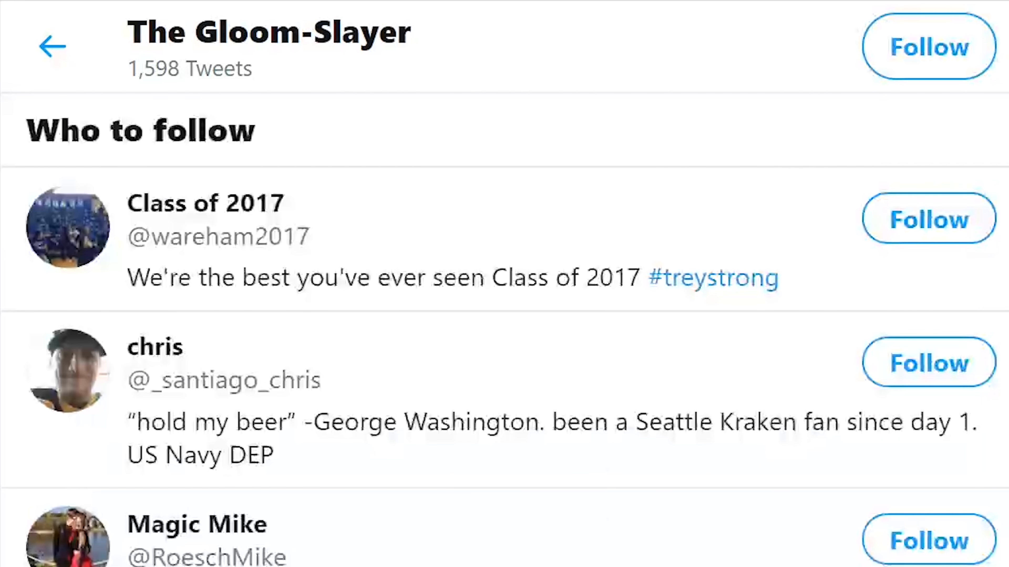
pyautogui.scroll(-3)
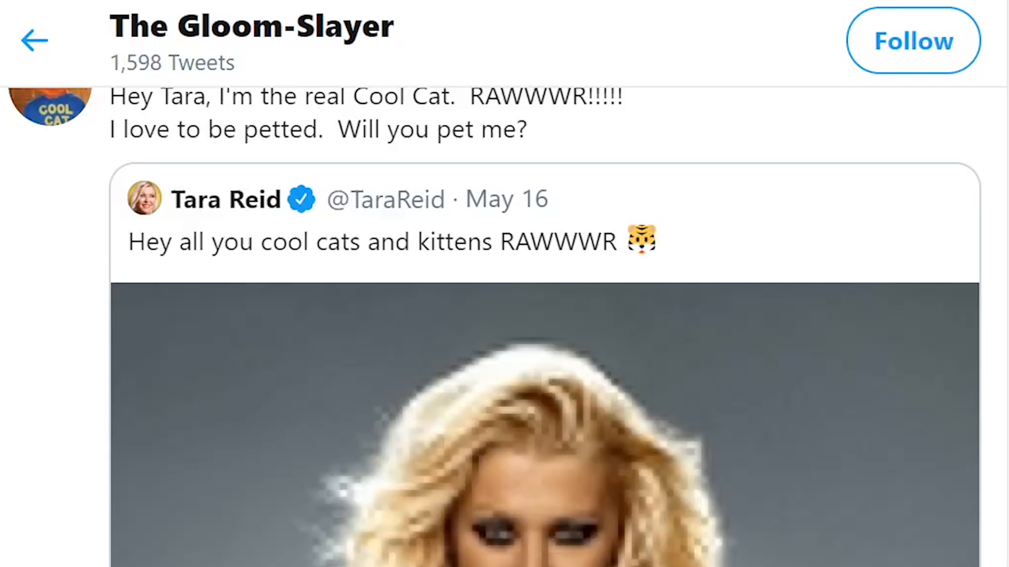
pyautogui.scroll(-3)
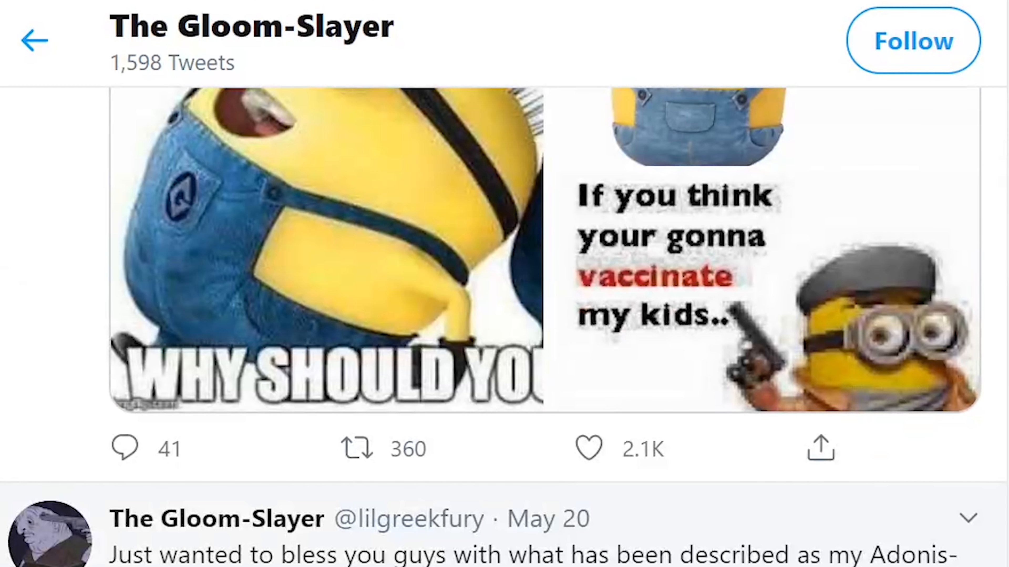
pyautogui.scroll(-3)
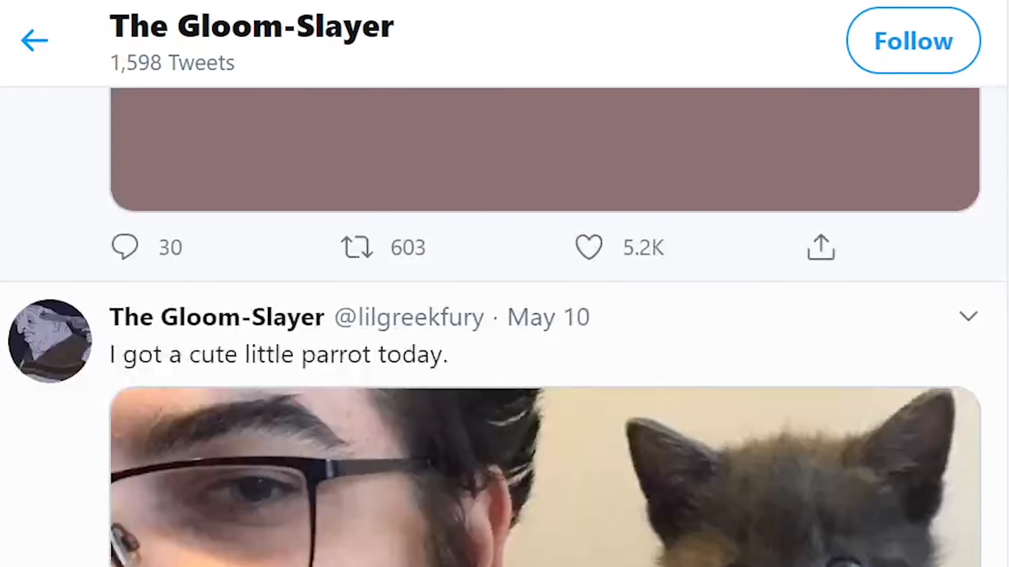
pyautogui.scroll(-3)
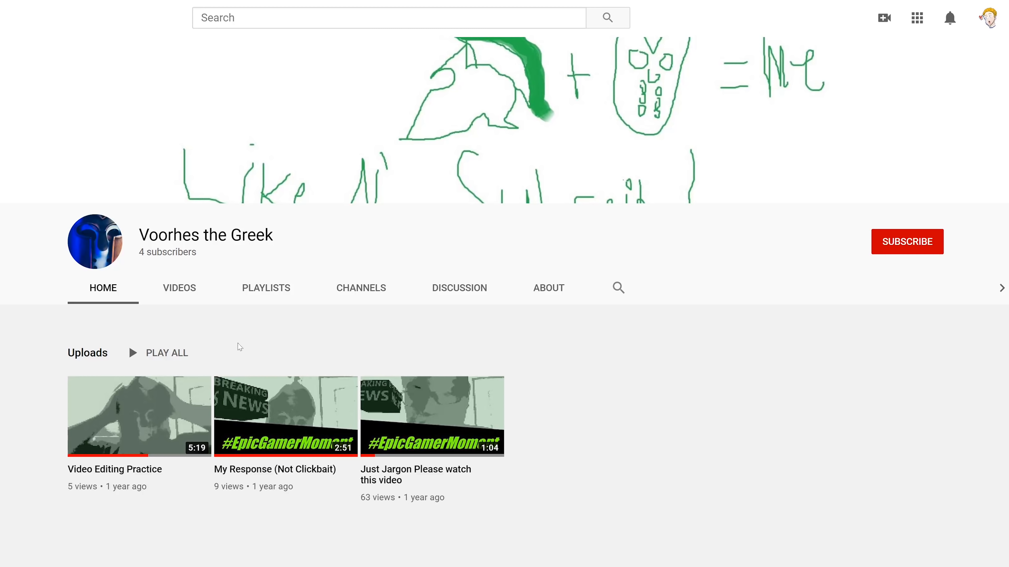
pyautogui.click(459, 287)
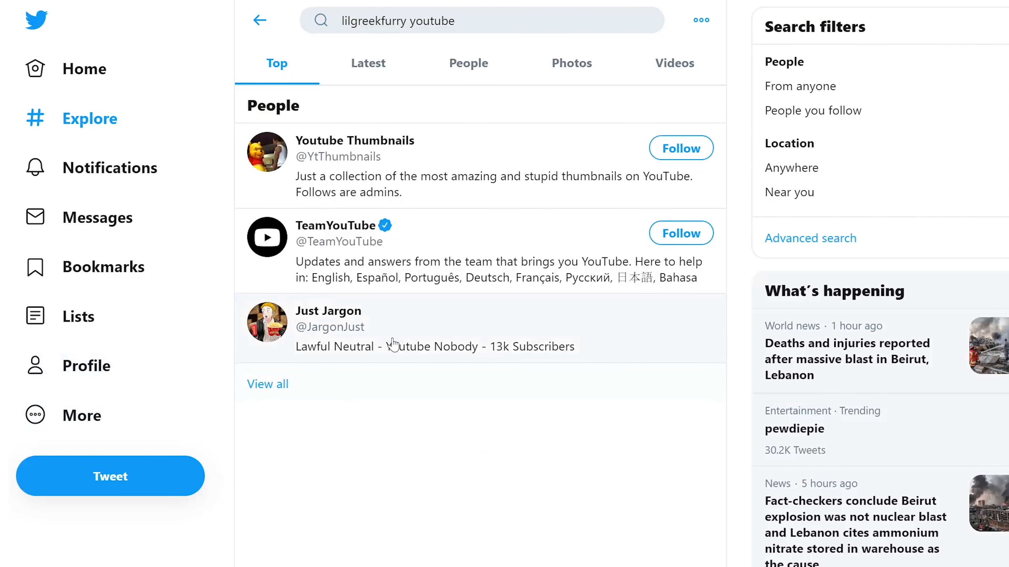
# Step: Edit the Just Jargon Twitter bio to read '13,000 Subscribers' and save it
pyautogui.click(329, 311)
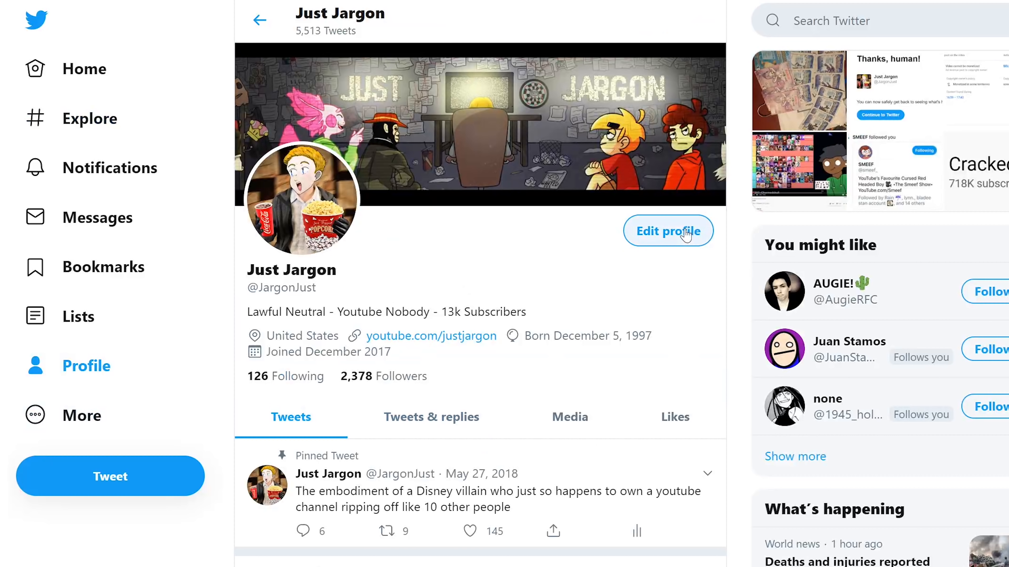
pyautogui.click(668, 231)
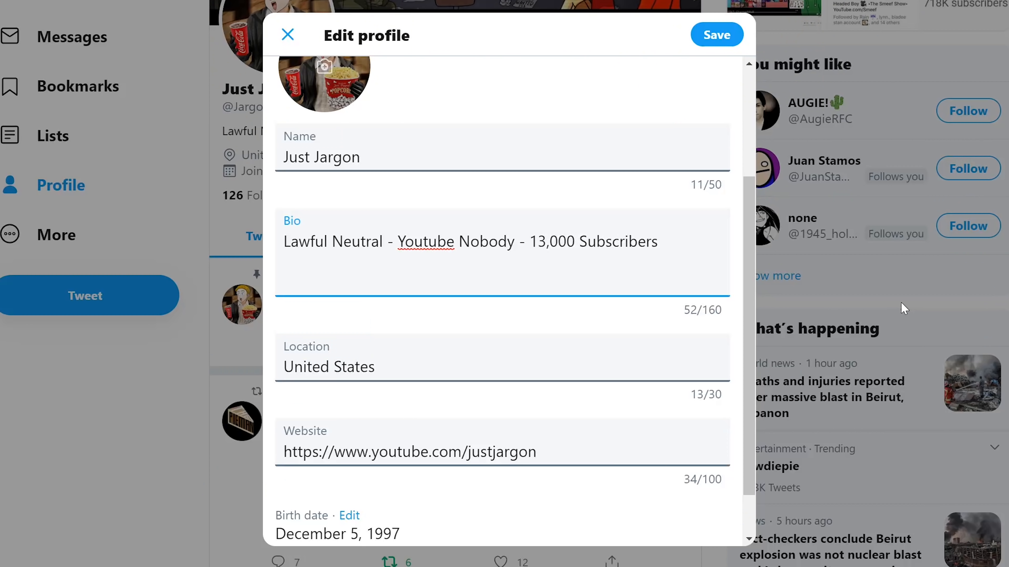
pyautogui.click(573, 242)
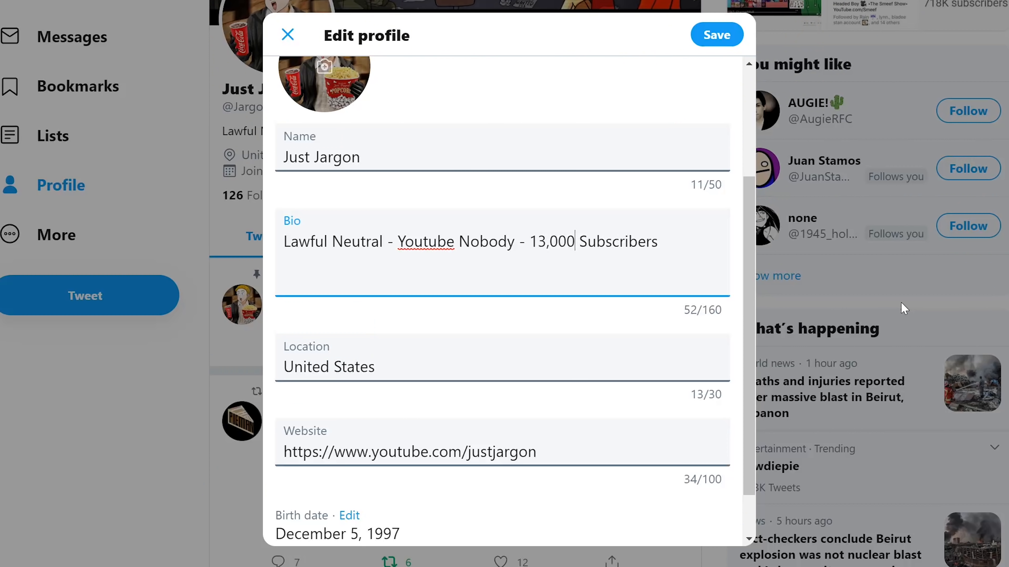
pyautogui.click(716, 35)
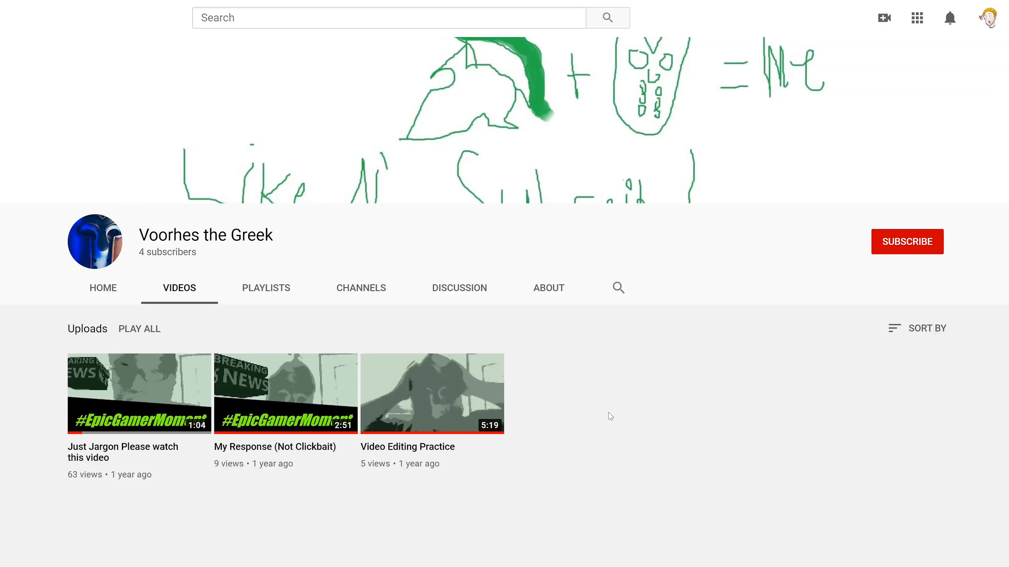
pyautogui.moveTo(605, 404)
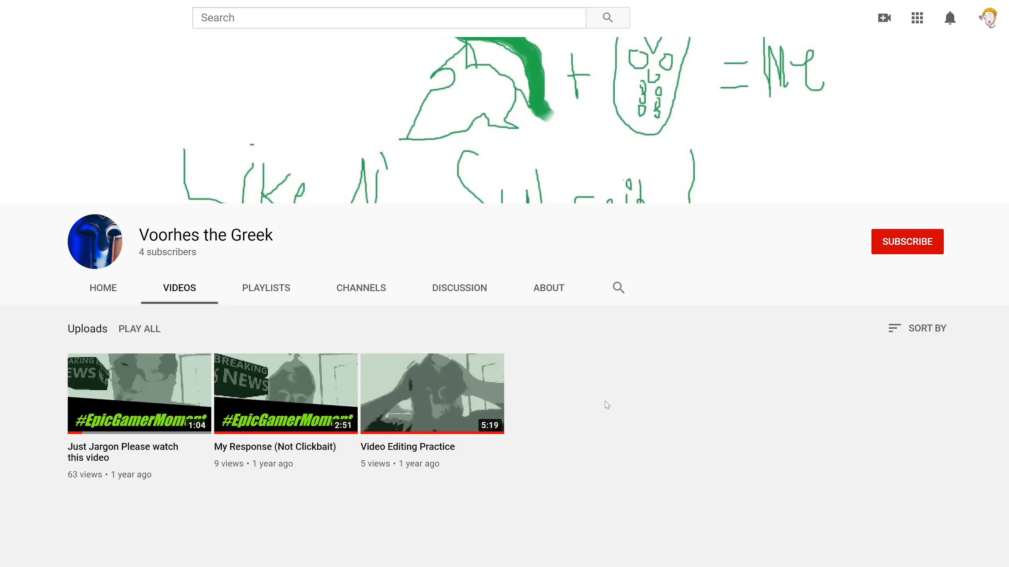